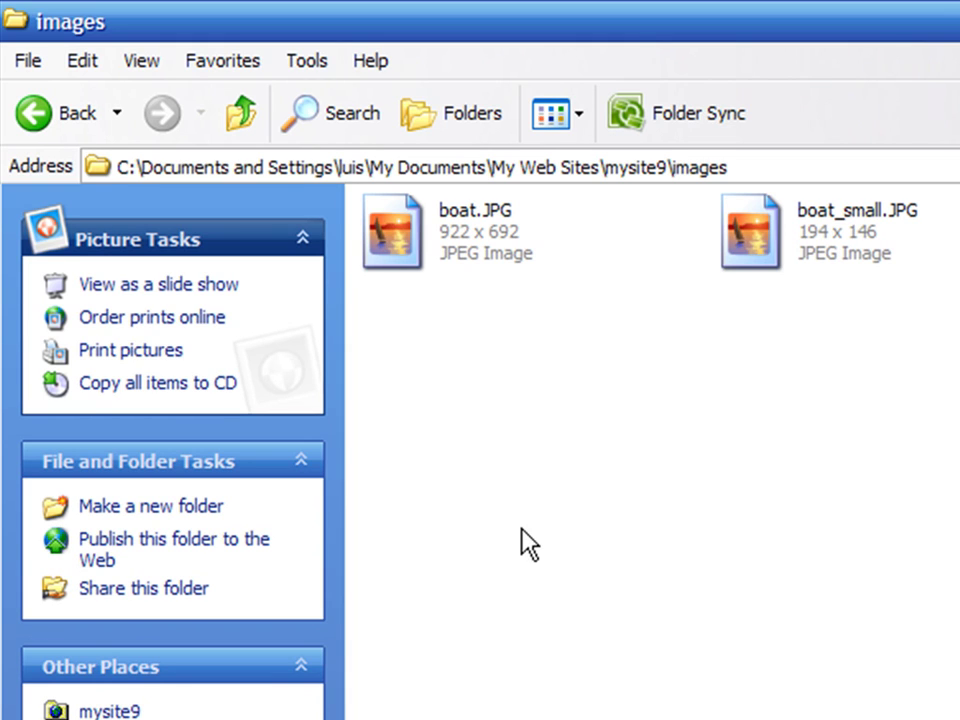
{"action": "mouse_move", "coordinate": [530, 495]}
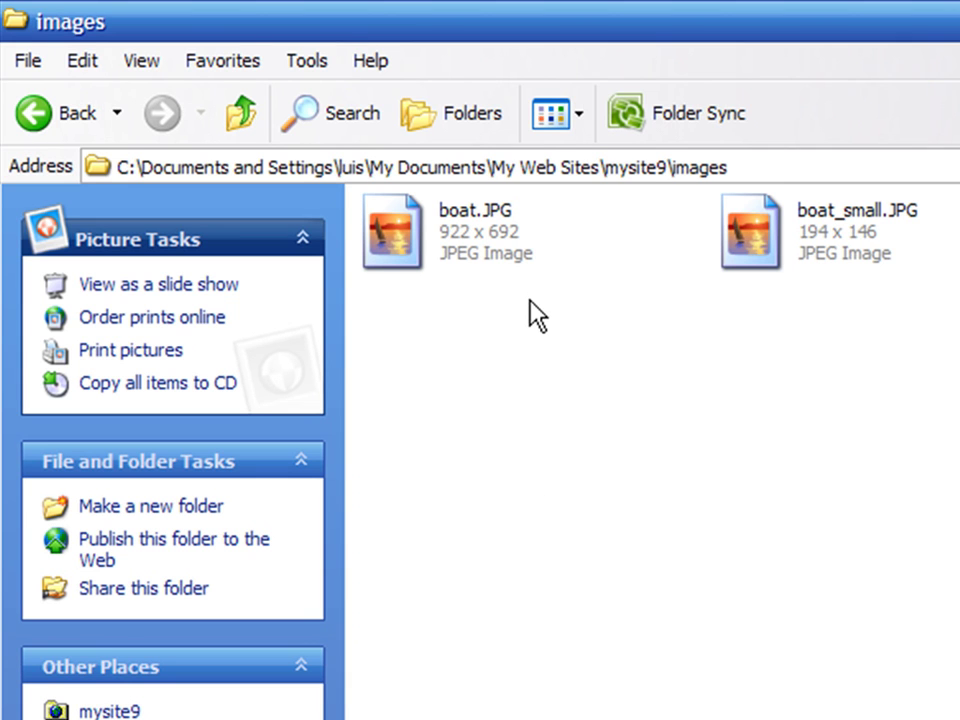
Preview the boat photo in Windows Picture and Fax Viewer, then close it
{"action": "double_click", "coordinate": [392, 232]}
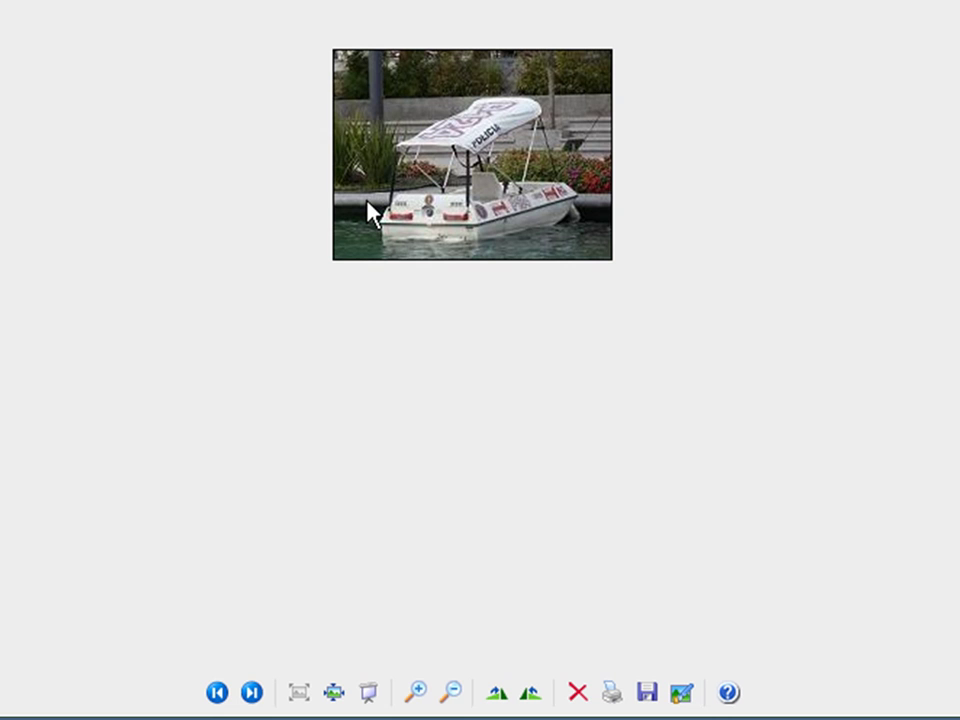
{"action": "left_click", "coordinate": [424, 691]}
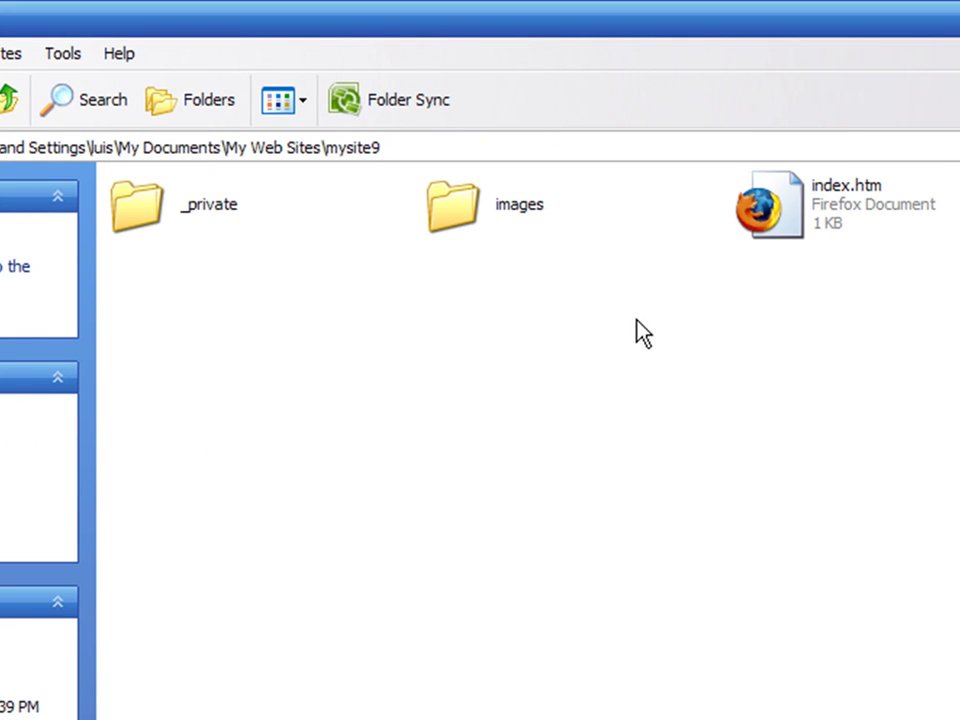
{"action": "mouse_move", "coordinate": [583, 308]}
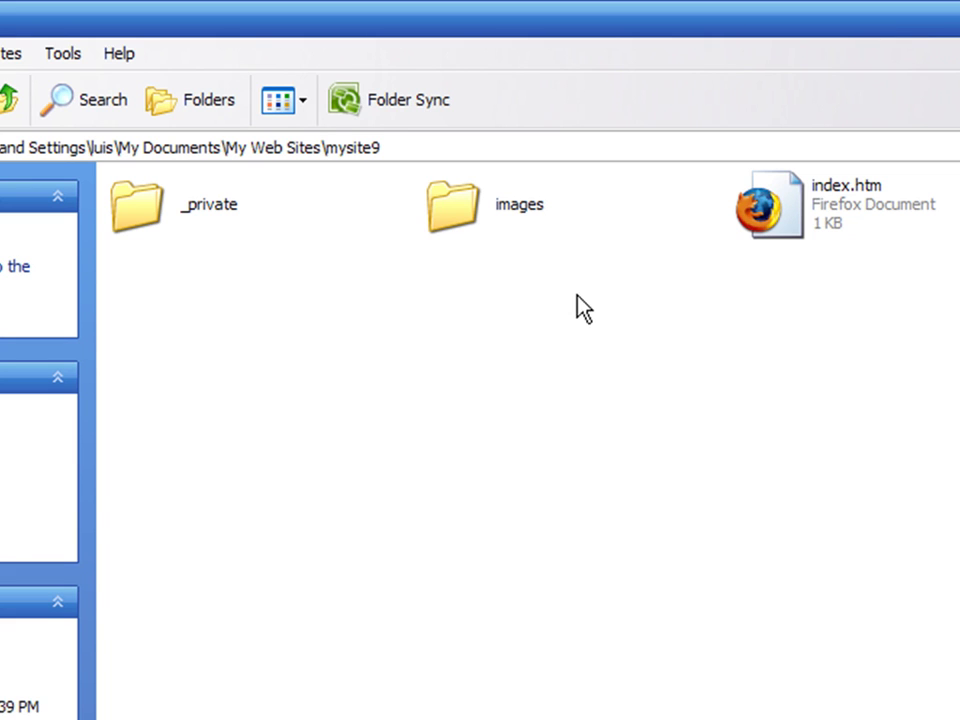
Open the images folder to compare boat.JPG with the 194 x 146 boat_small.JPG
{"action": "double_click", "coordinate": [452, 204]}
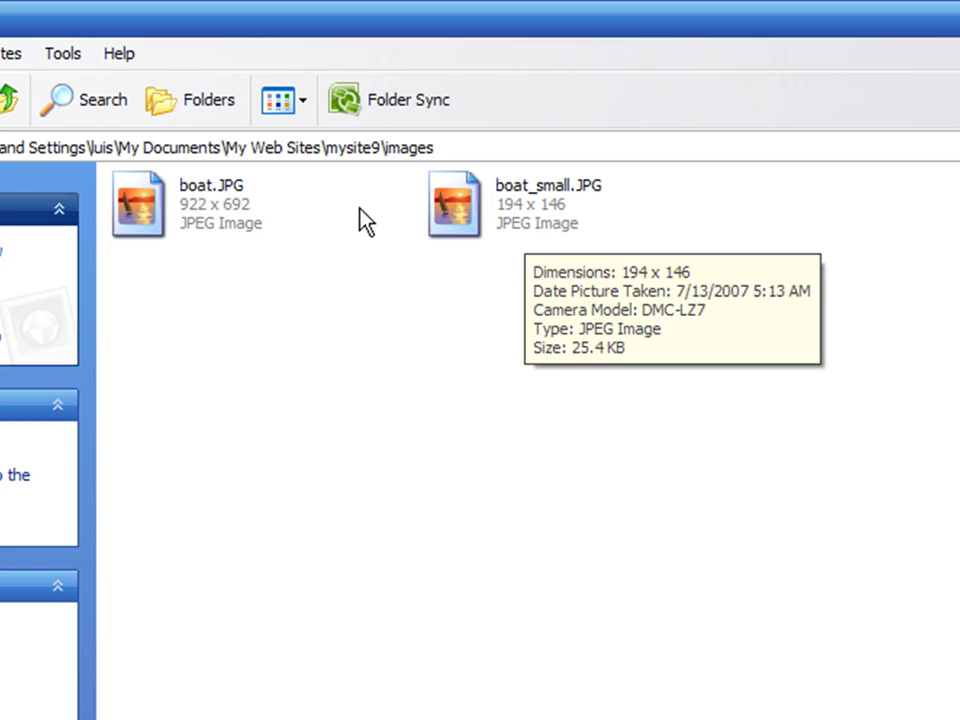
{"action": "mouse_move", "coordinate": [245, 218]}
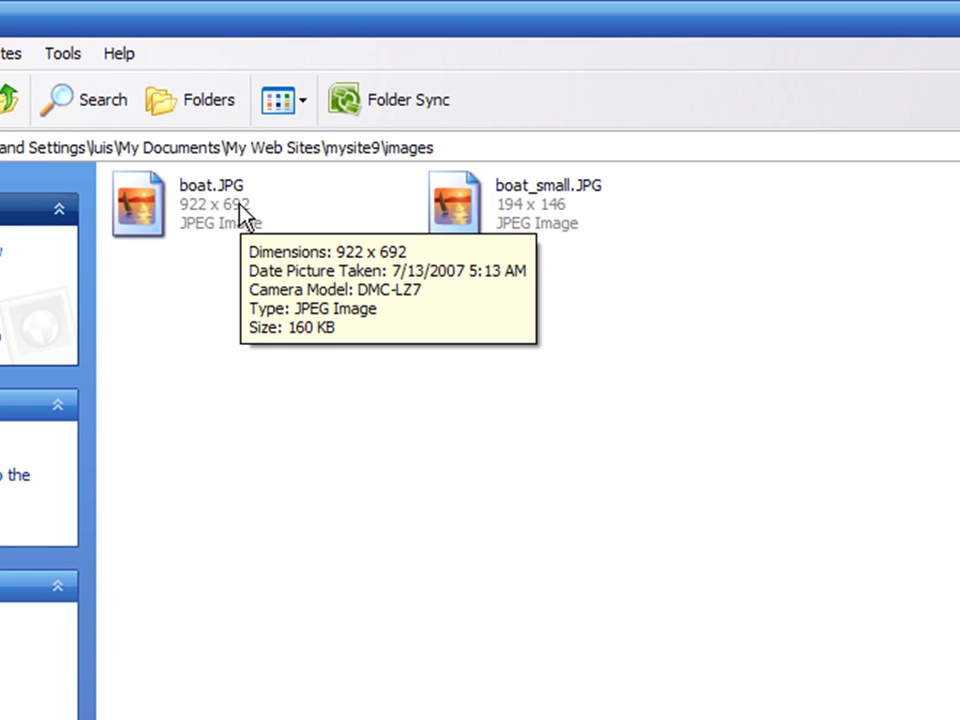
{"action": "mouse_move", "coordinate": [302, 467]}
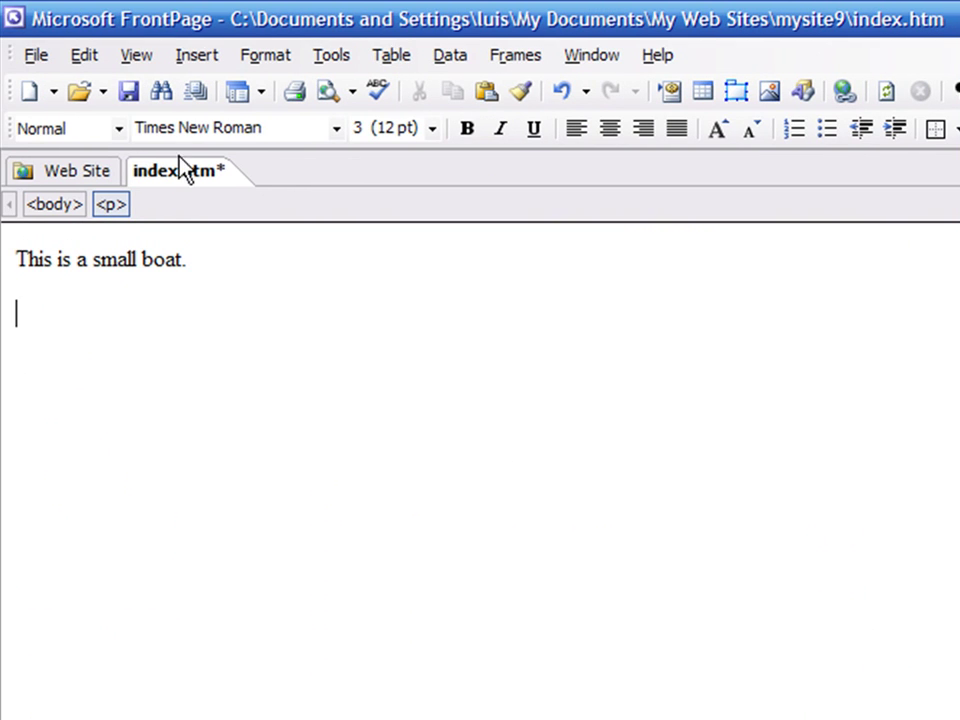
Insert the small boat image from mysite9's images folder below 'This is a small boat.'
{"action": "left_click", "coordinate": [197, 55]}
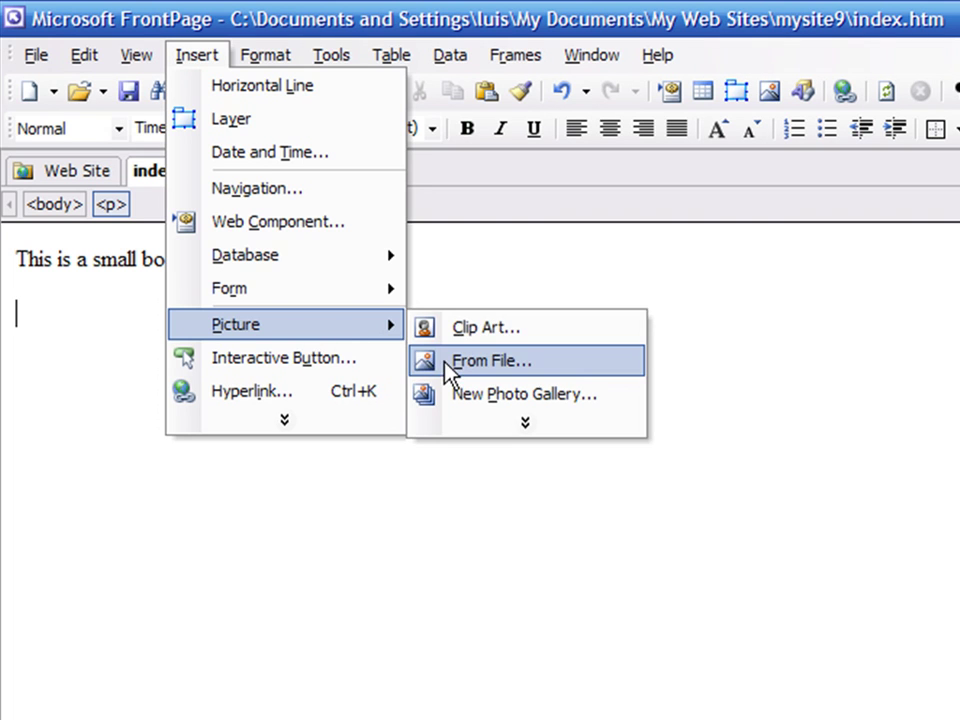
{"action": "left_click", "coordinate": [491, 361]}
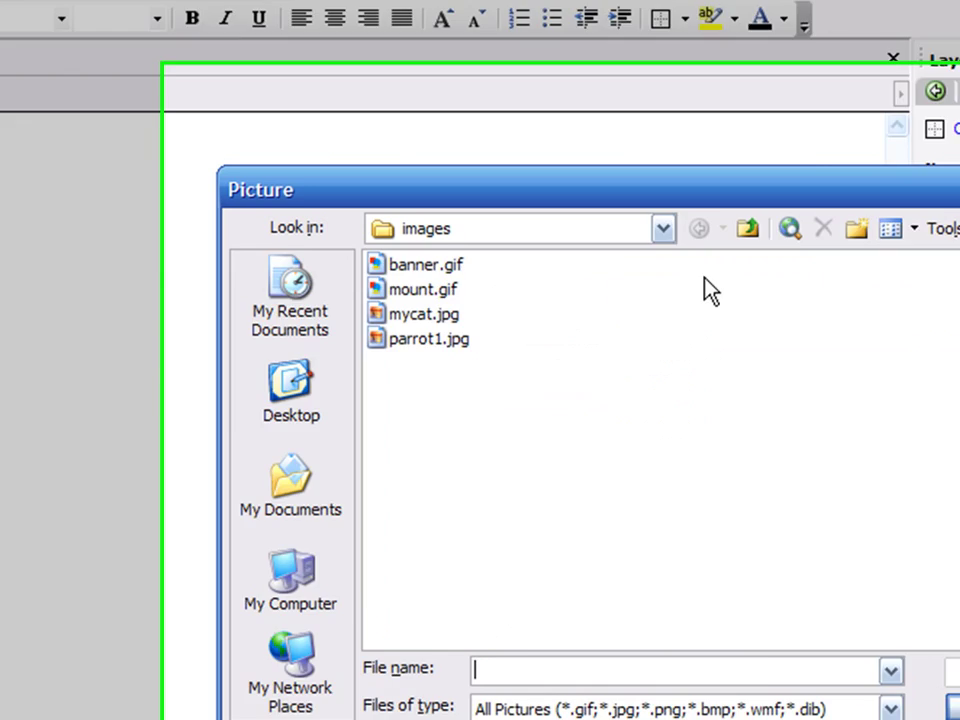
{"action": "left_click", "coordinate": [583, 162]}
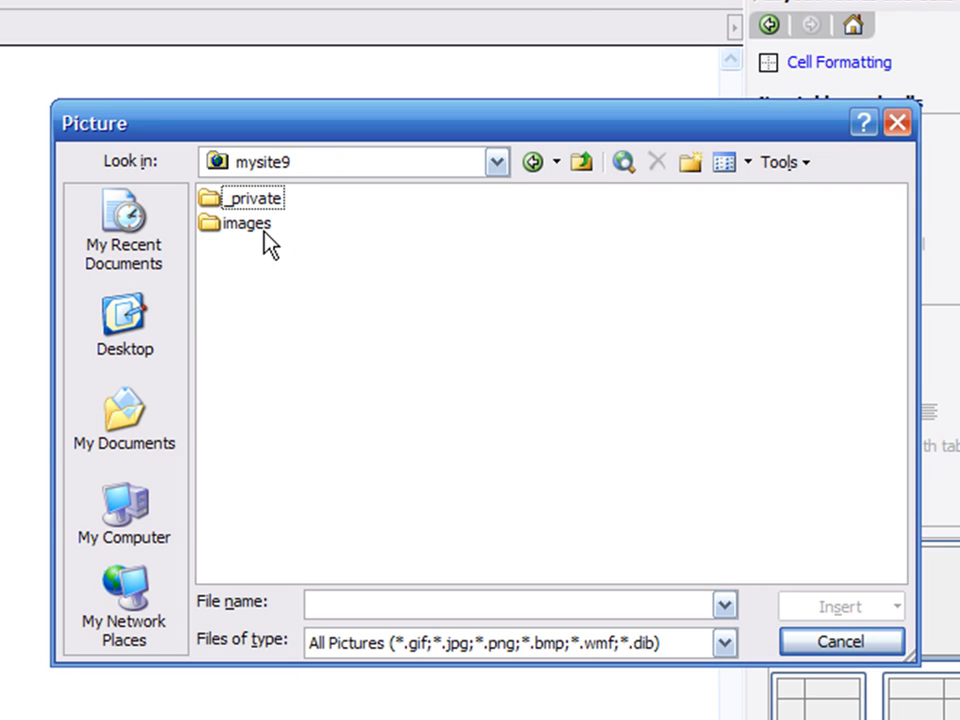
{"action": "double_click", "coordinate": [243, 223]}
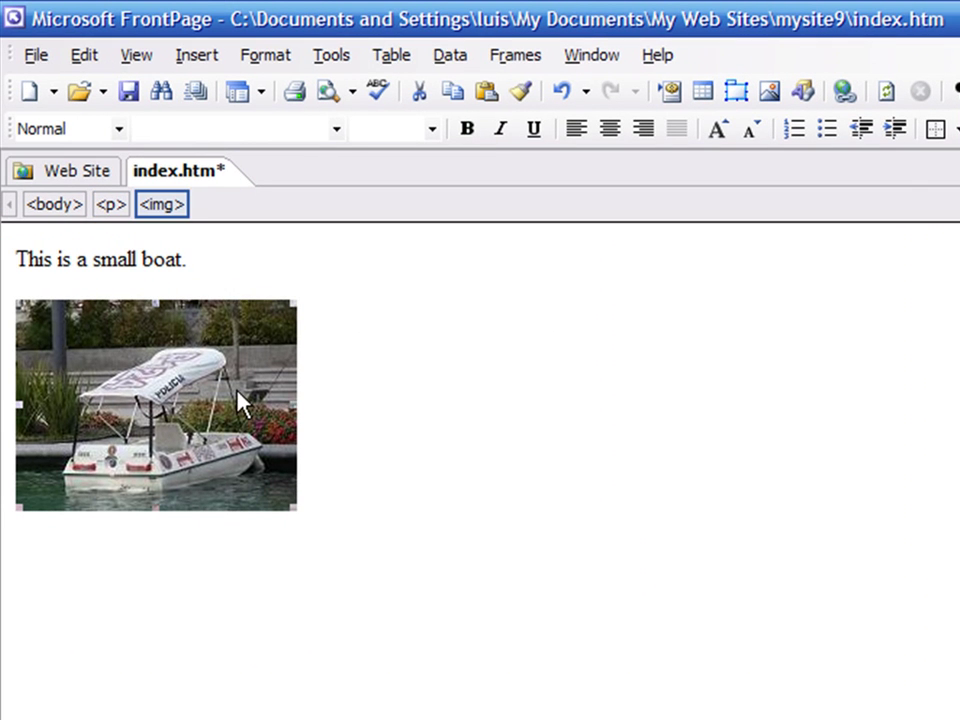
Hyperlink the selected thumbnail to images/boat.JPG
{"action": "left_click", "coordinate": [196, 55]}
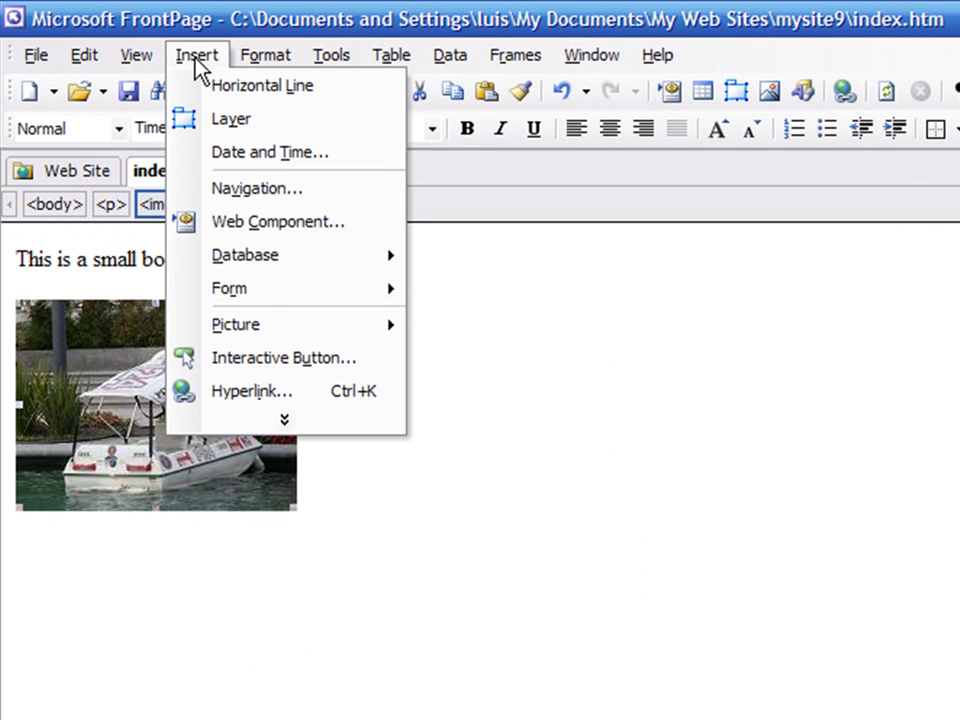
{"action": "left_click", "coordinate": [252, 390]}
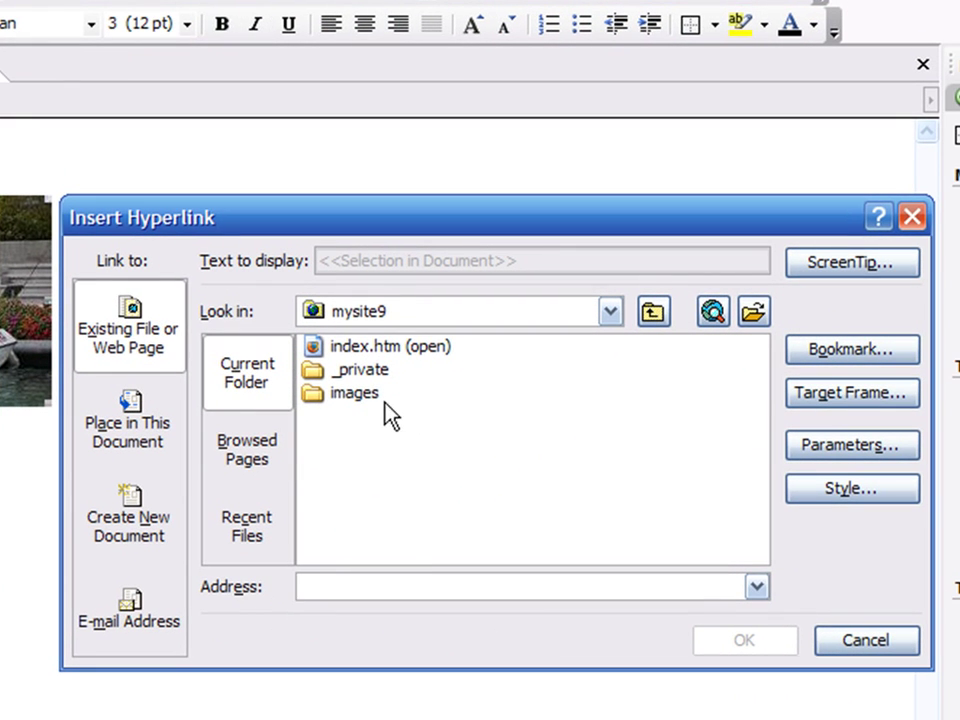
{"action": "double_click", "coordinate": [355, 392]}
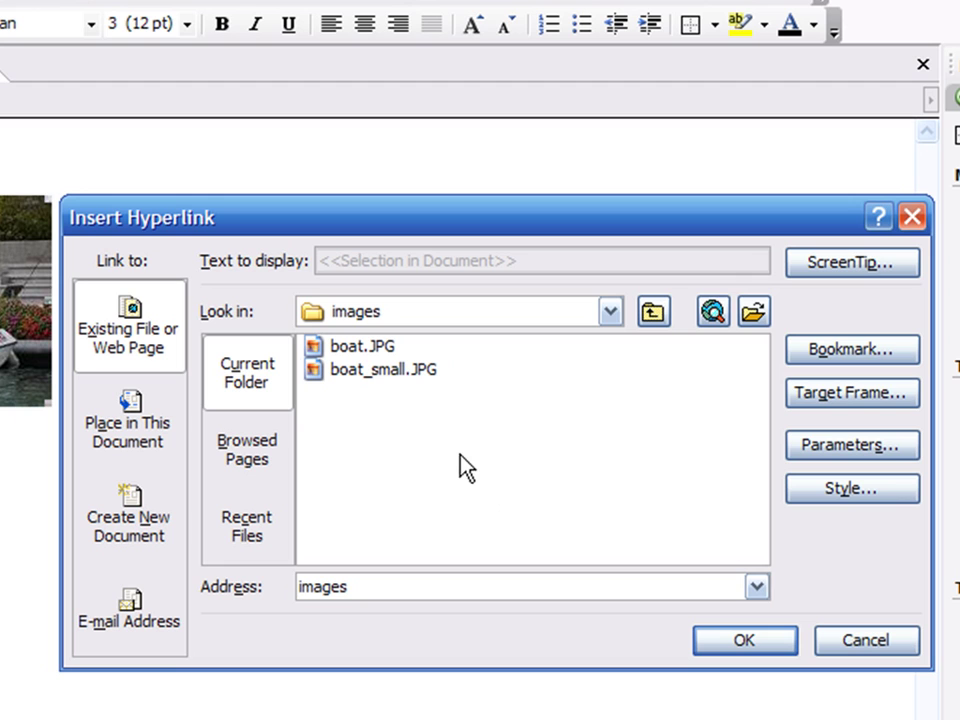
{"action": "left_click", "coordinate": [360, 345]}
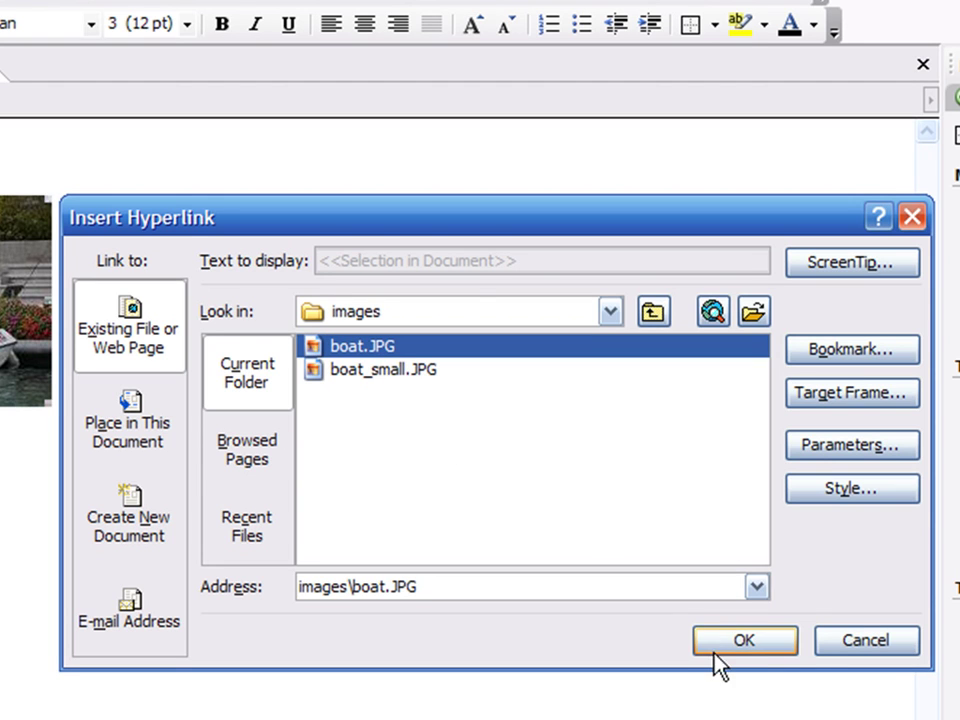
{"action": "left_click", "coordinate": [744, 640]}
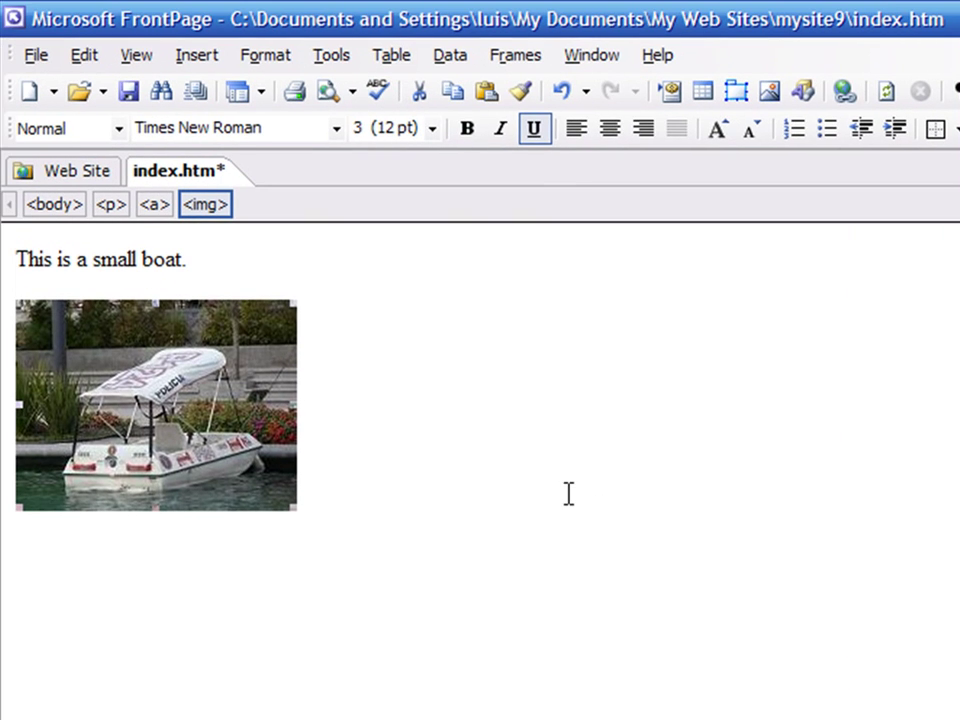
{"action": "mouse_move", "coordinate": [342, 283]}
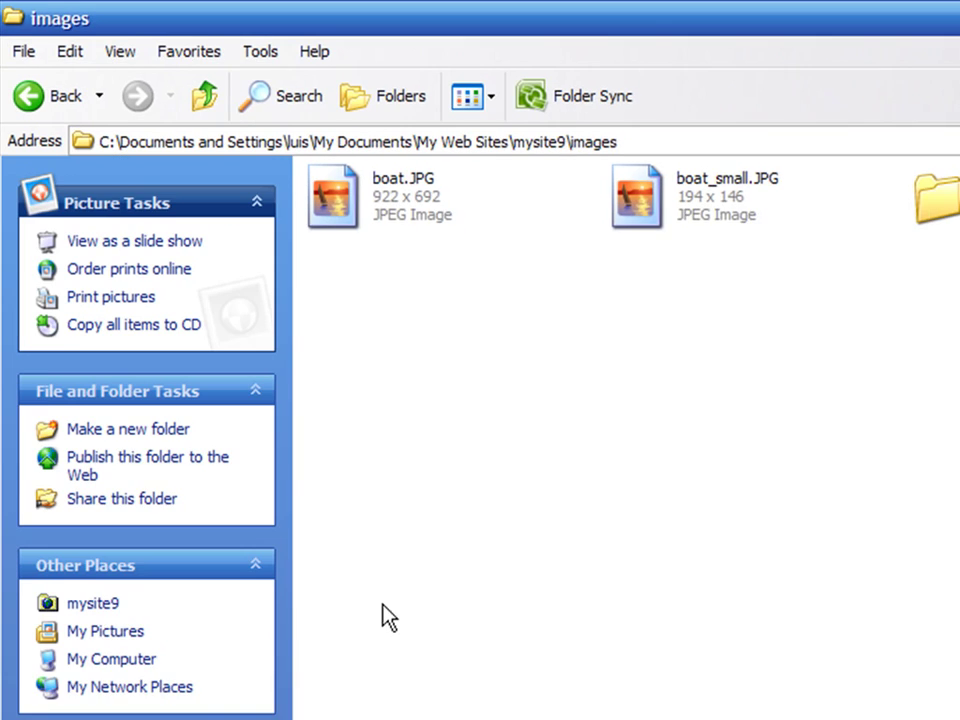
Open mysite9's index.htm in Firefox and follow the thumbnail to the full-size boat.JPG
{"action": "left_click", "coordinate": [54, 95]}
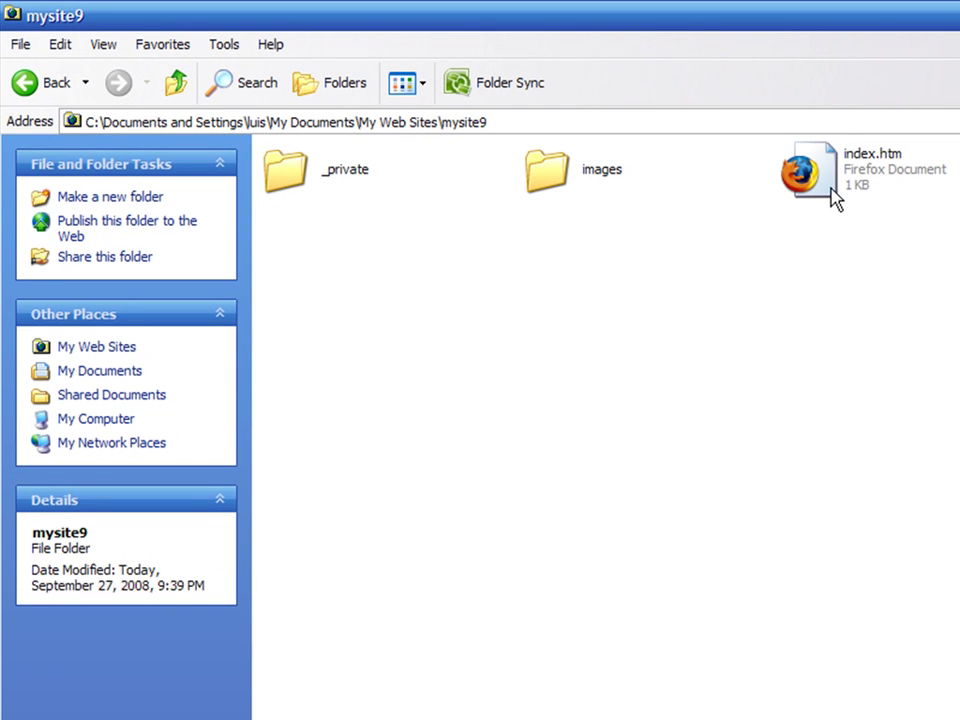
{"action": "double_click", "coordinate": [812, 170]}
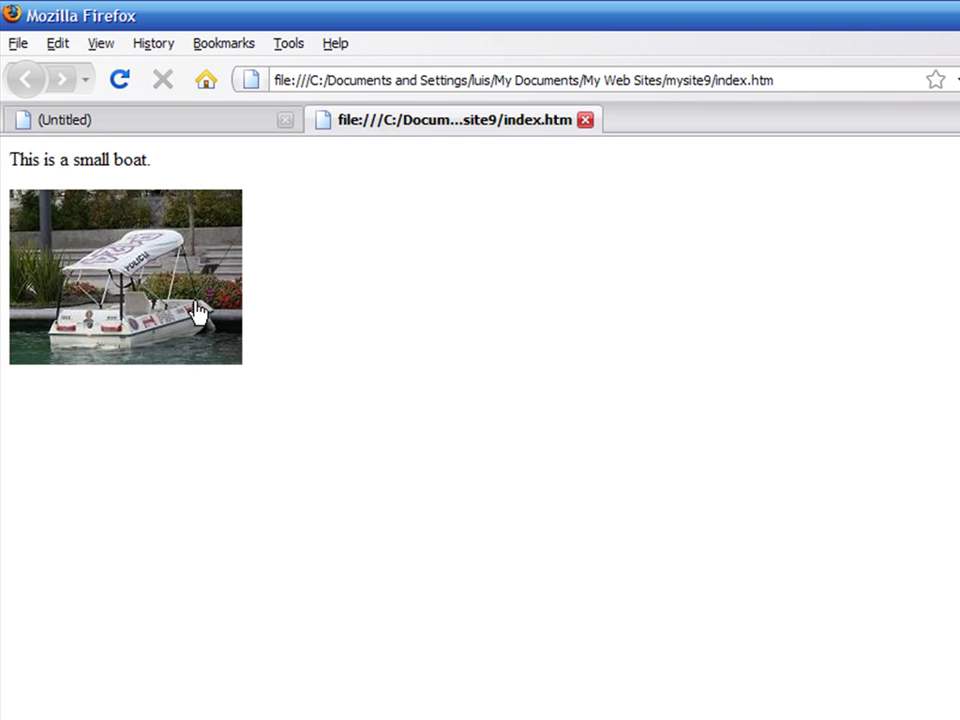
{"action": "left_click", "coordinate": [125, 277]}
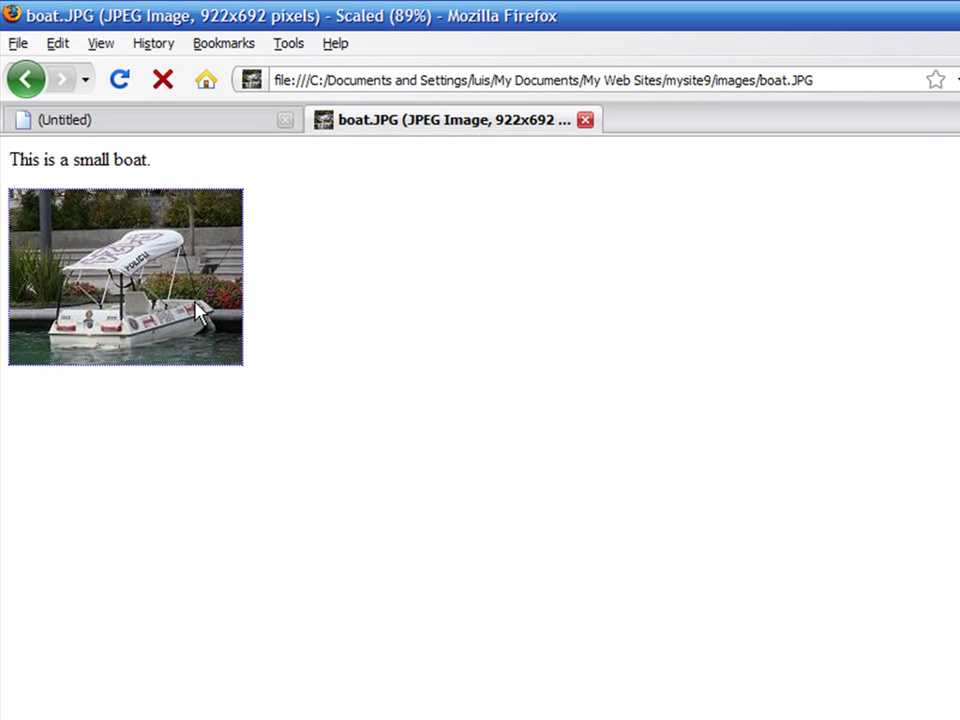